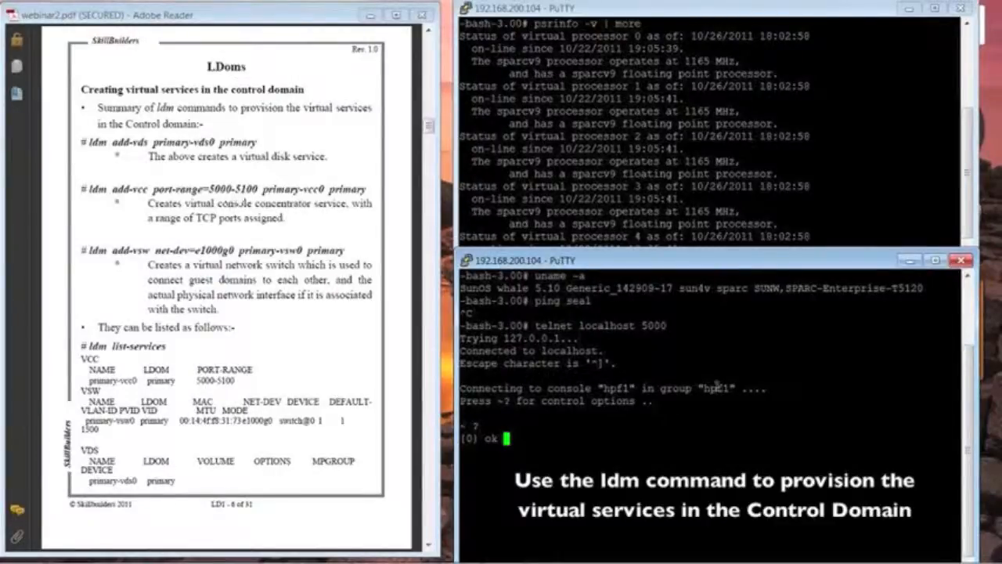
mouse_move(592, 340)
type("ldm list")
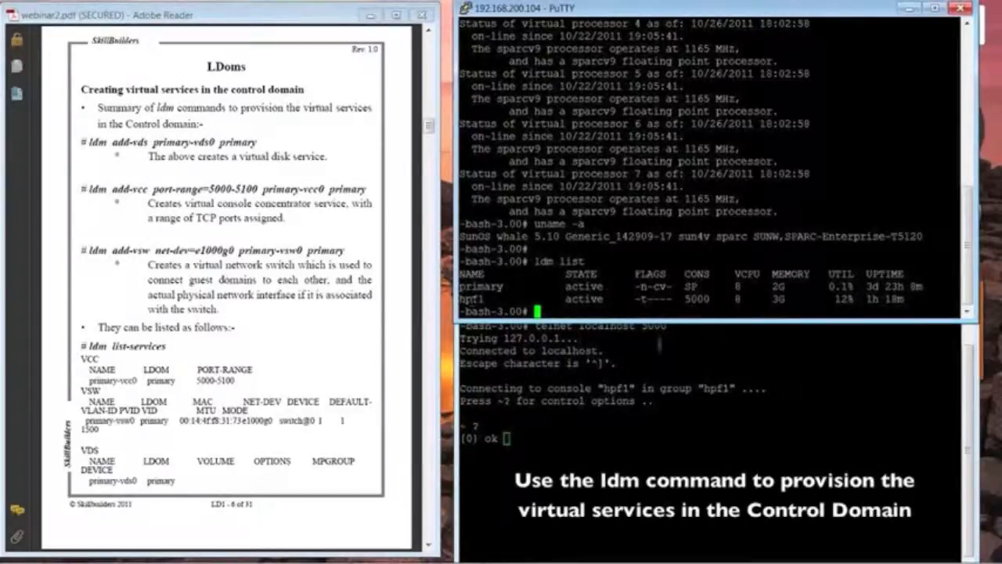
mouse_move(714, 298)
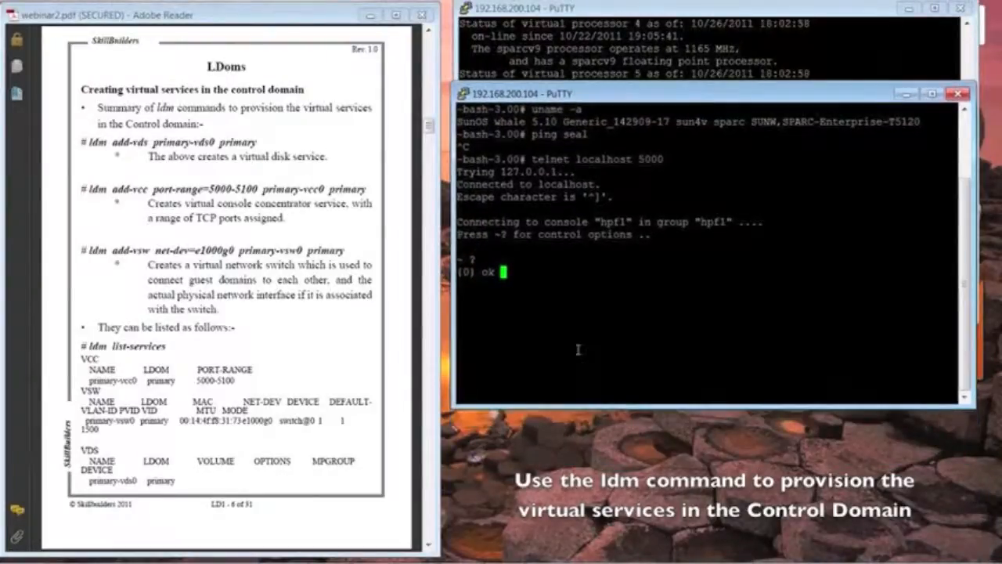
Run banner then show-disks at the hpf1 ok prompt to see system info and virtual disks.
type("b")
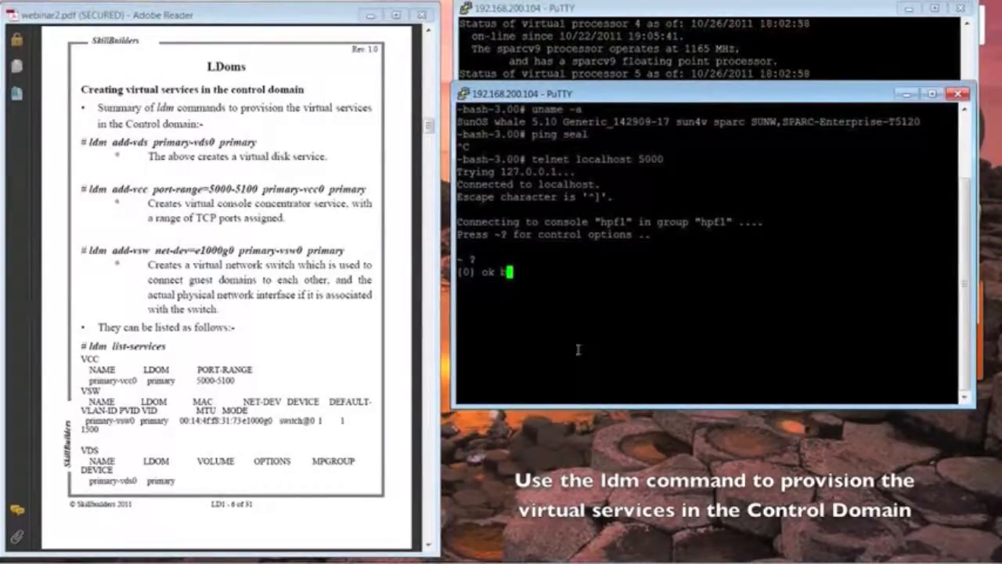
type("banner")
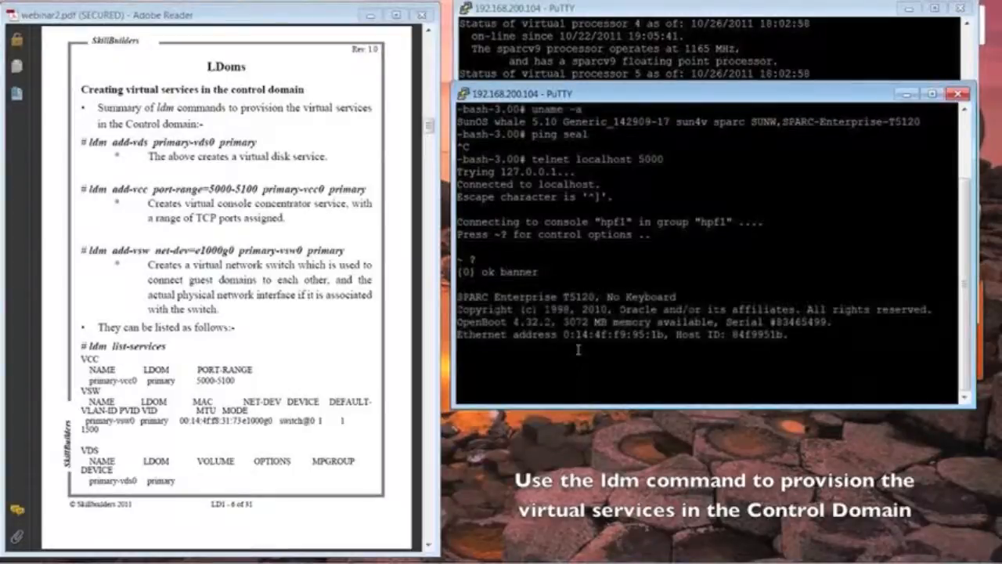
type("s")
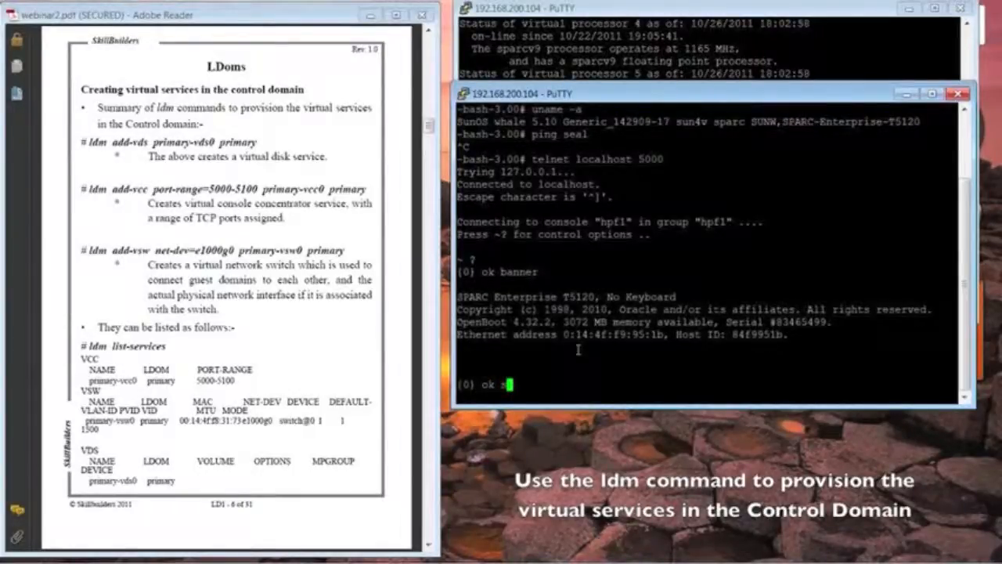
type("as")
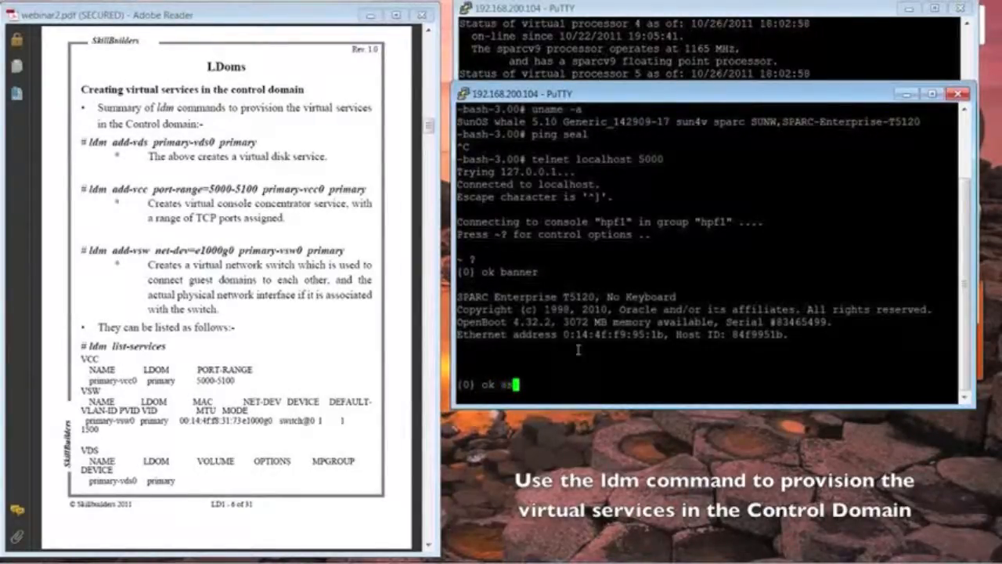
type("show-dis")
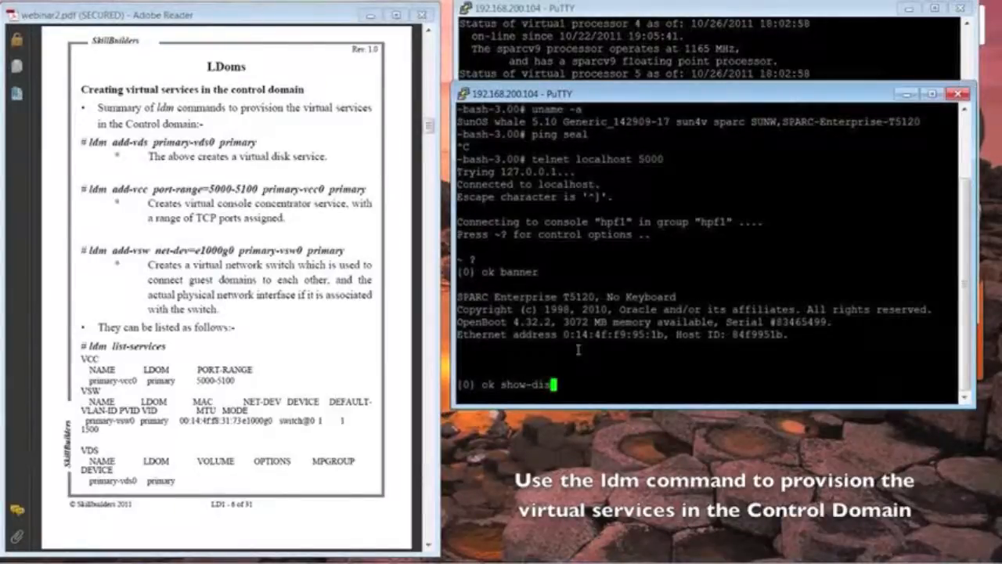
type("s")
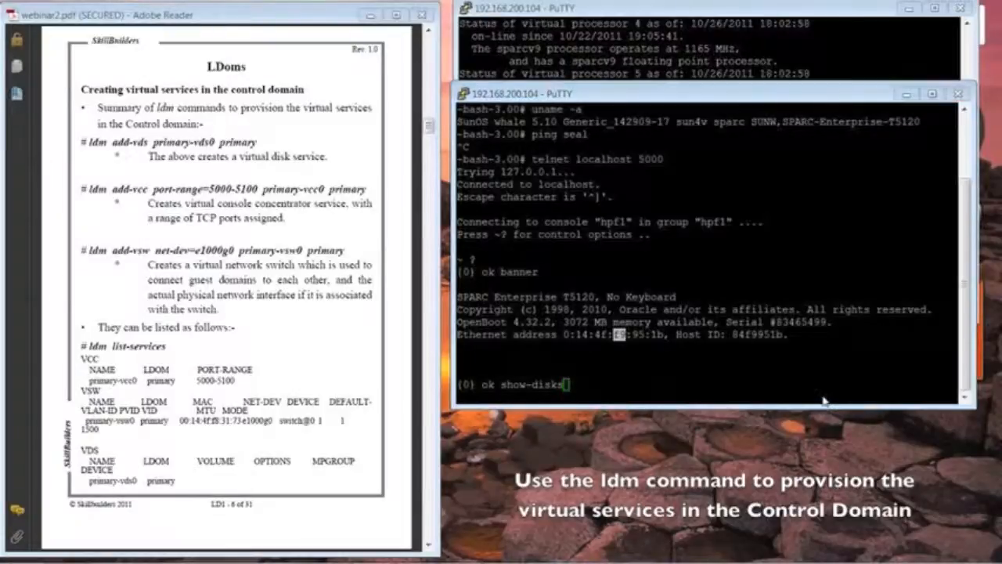
mouse_move(636, 378)
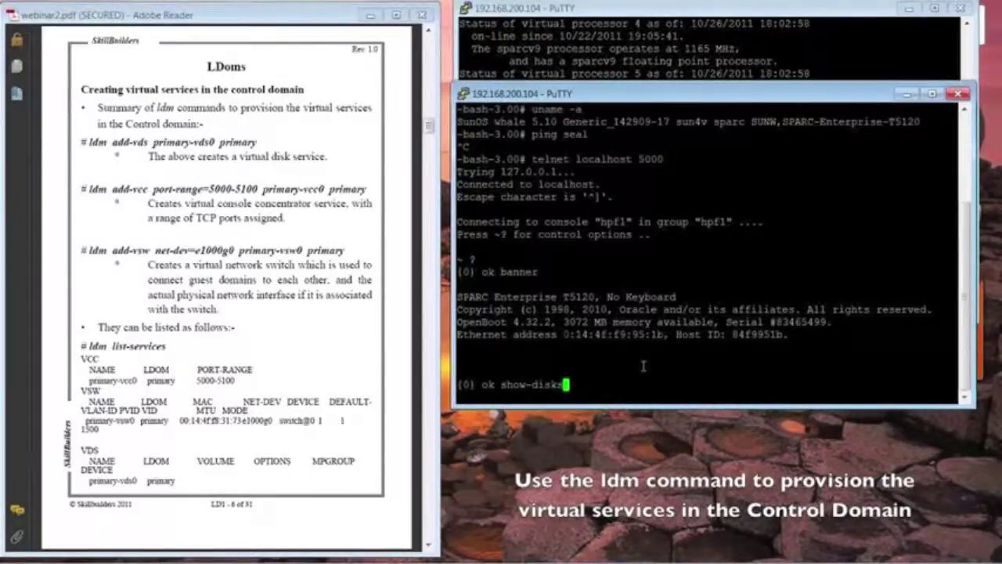
key("Return")
type("q")
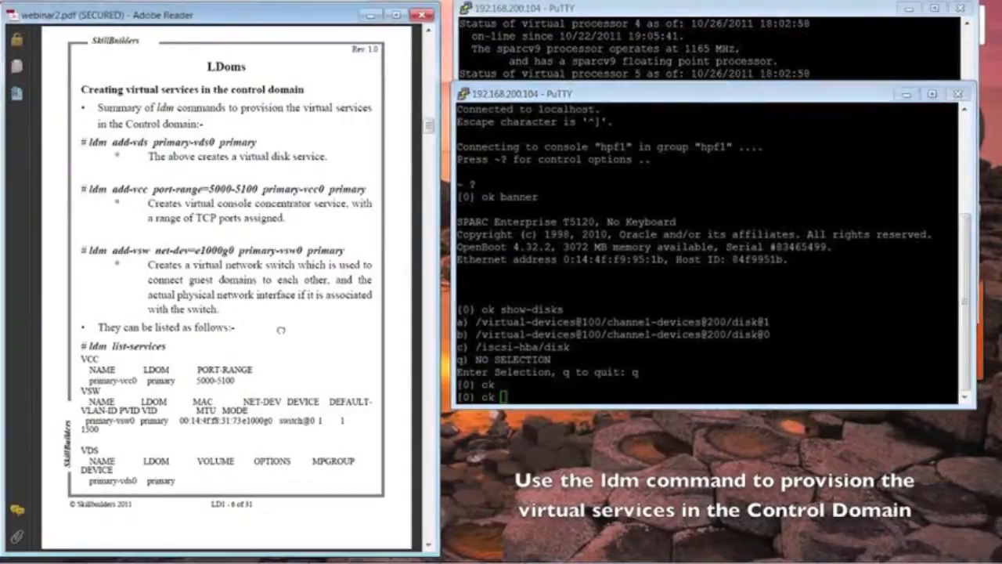
Scroll webinar2.pdf down to the Control Domain Configuration page with ldm resource commands.
scroll("down", 3)
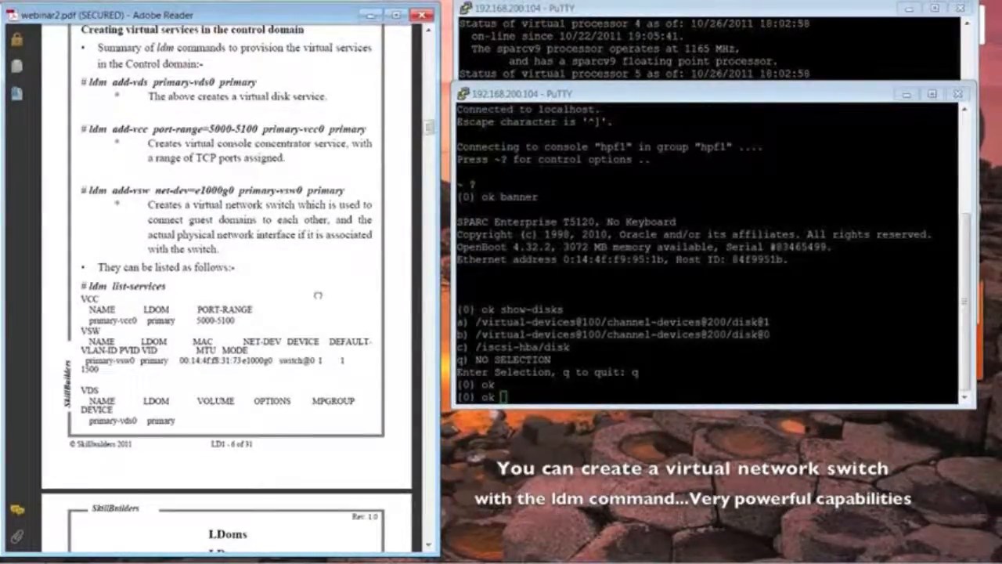
scroll("down", 3)
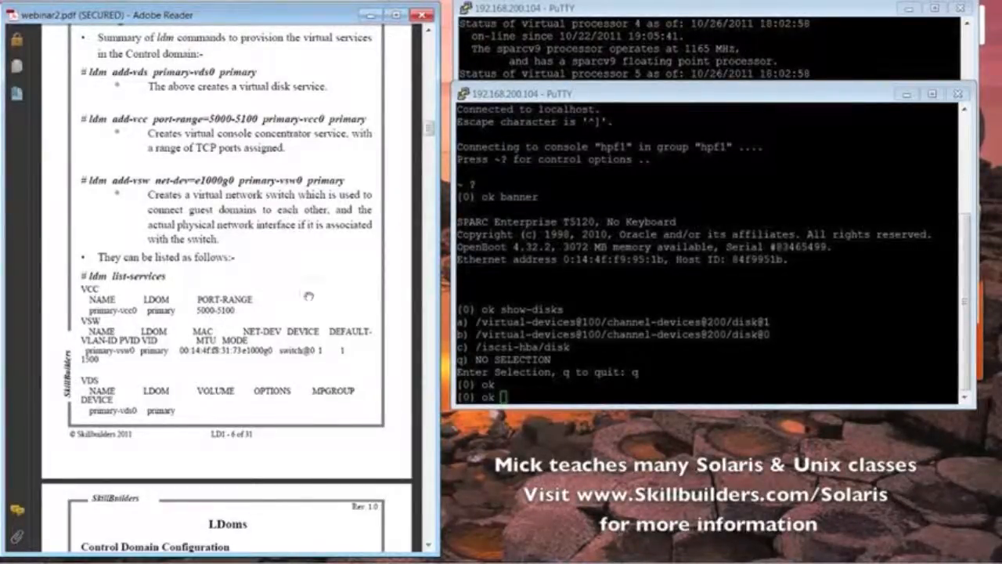
scroll("down", 3)
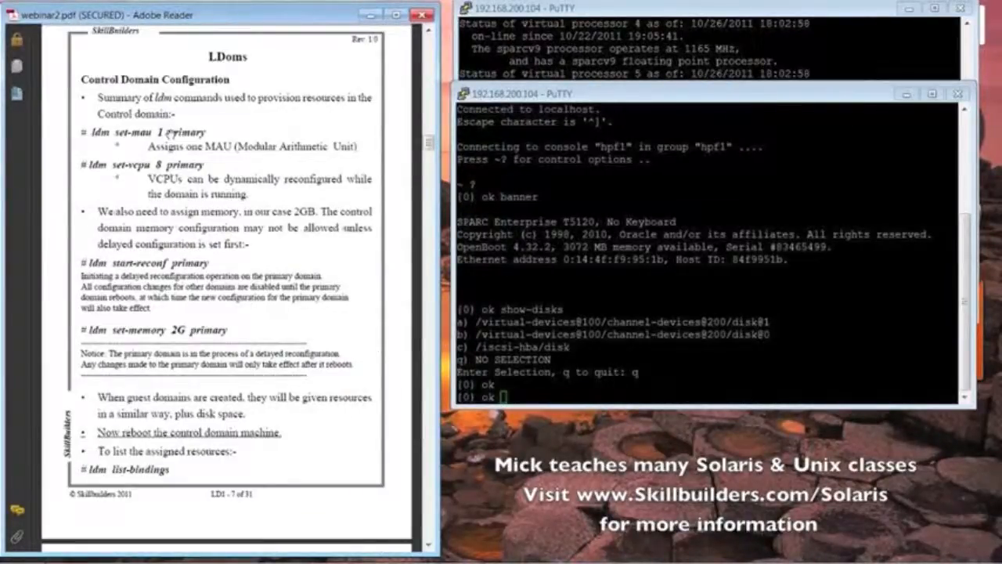
mouse_move(285, 109)
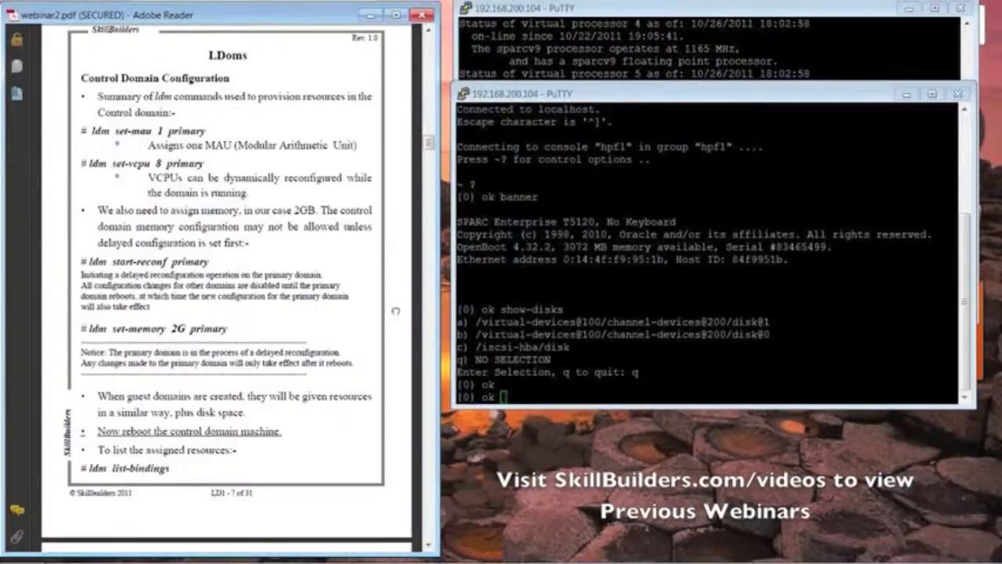
scroll("down", 3)
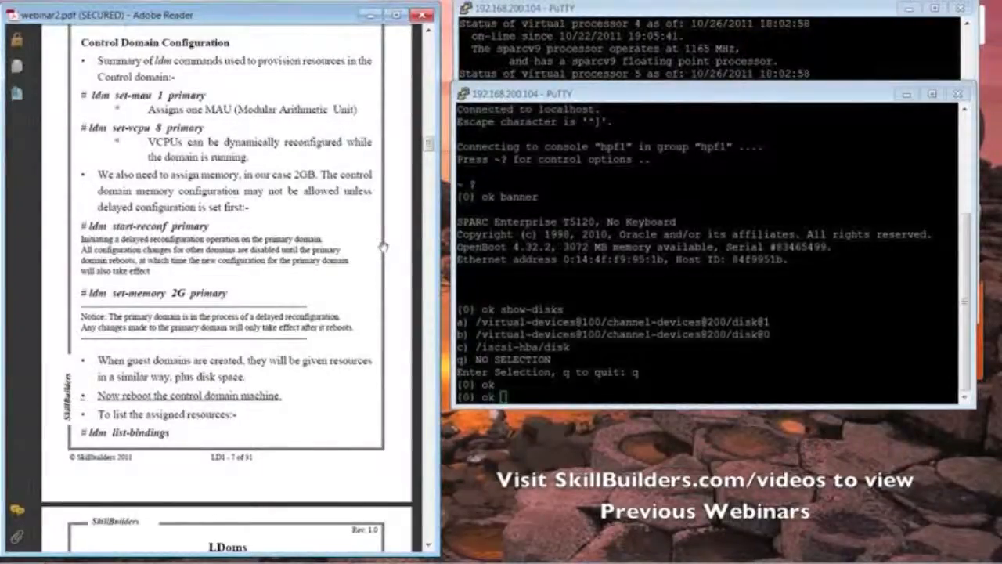
mouse_move(366, 238)
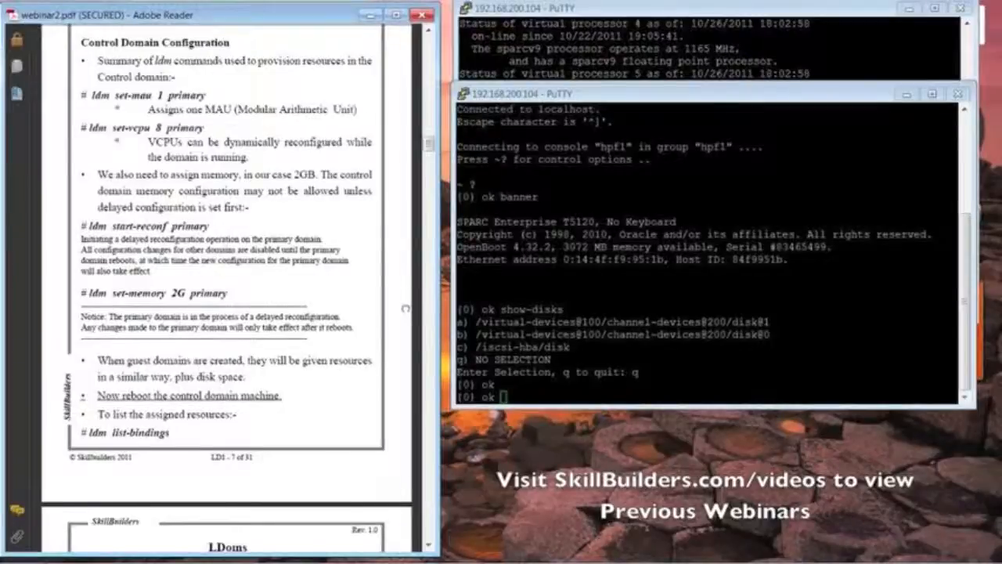
scroll("down", 3)
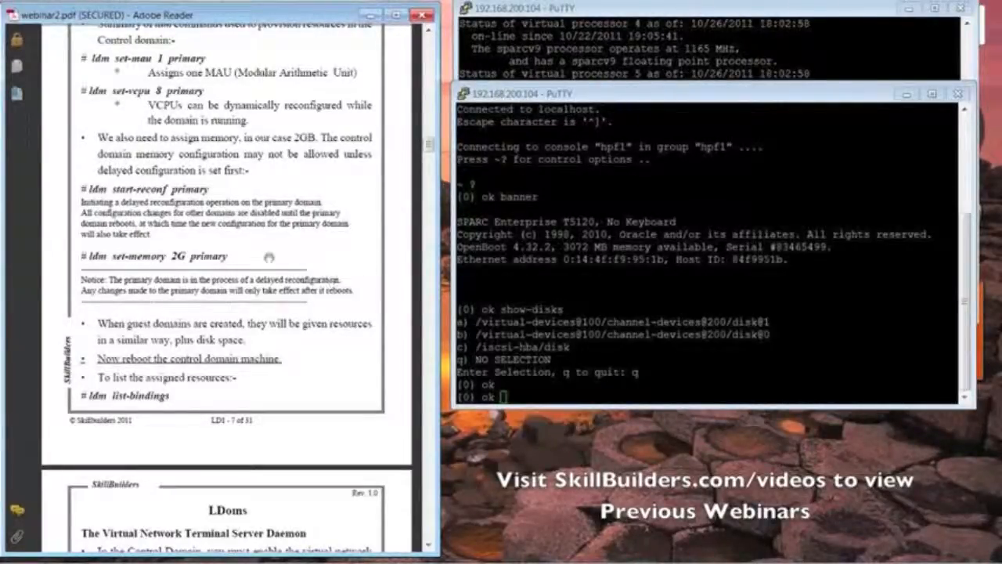
mouse_move(226, 263)
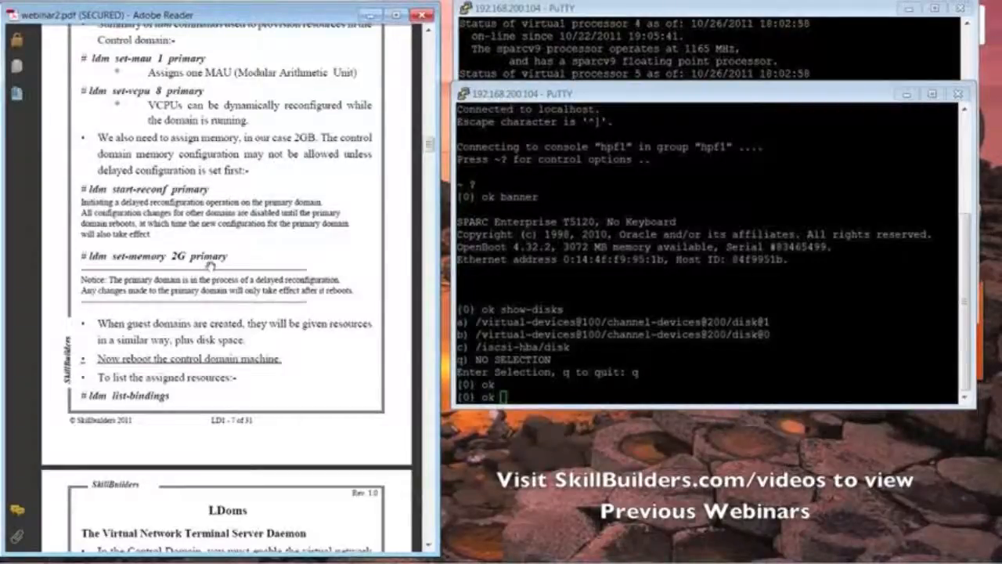
scroll("down", 3)
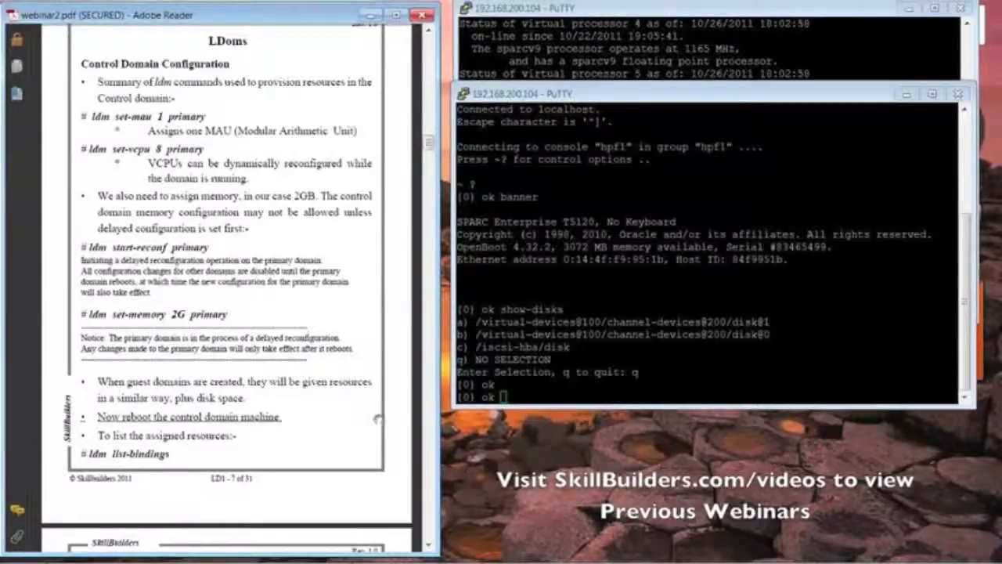
scroll("down", 3)
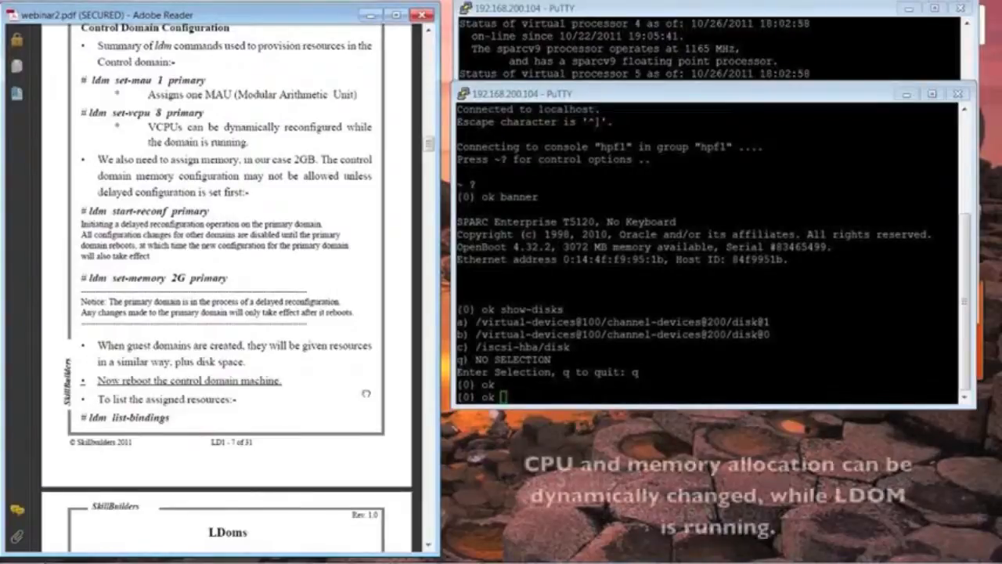
scroll("down", 3)
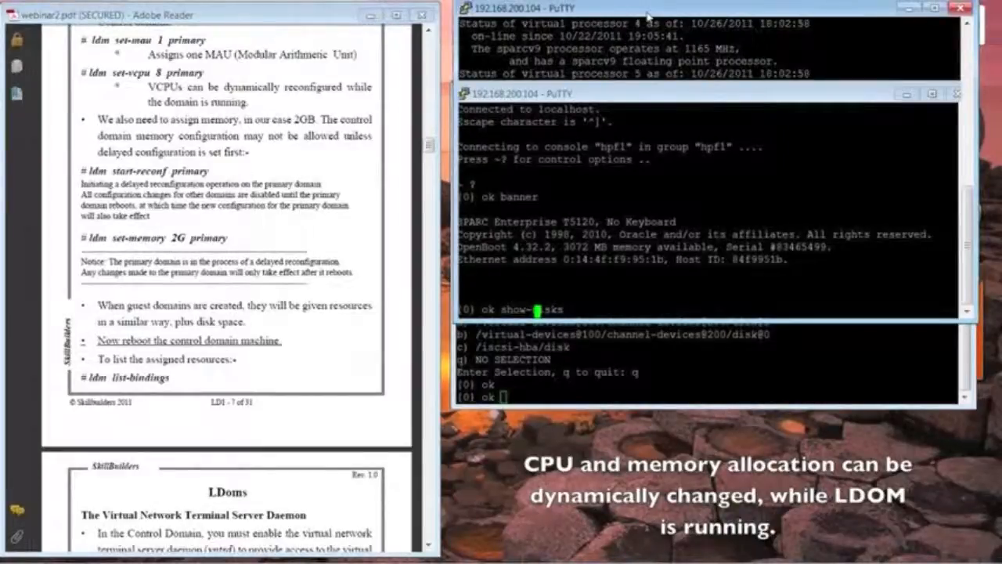
Run ldm list-bindings primary | more and page through CPUs, devices, console and disk services.
type("ldm list-bindings")
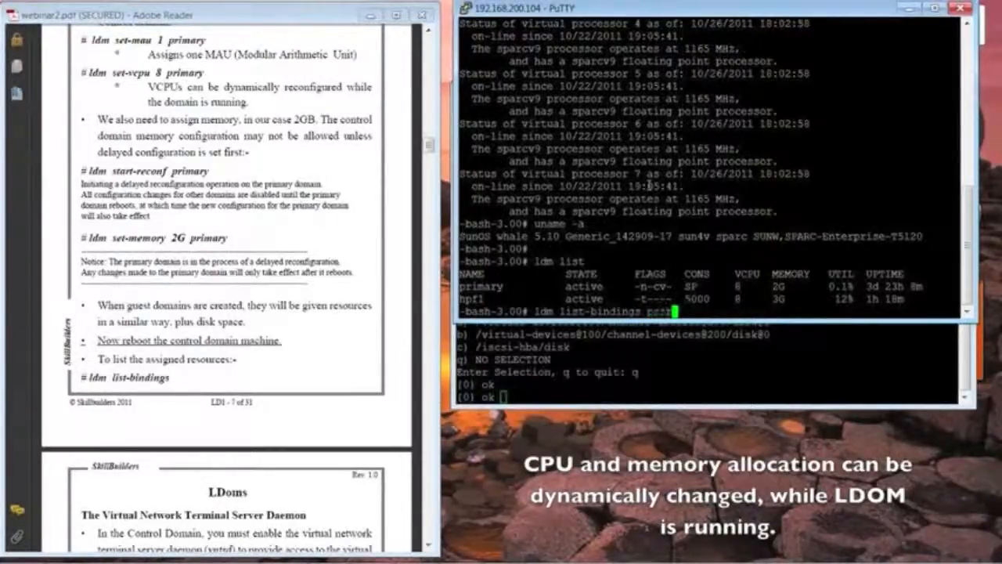
type("primary | more")
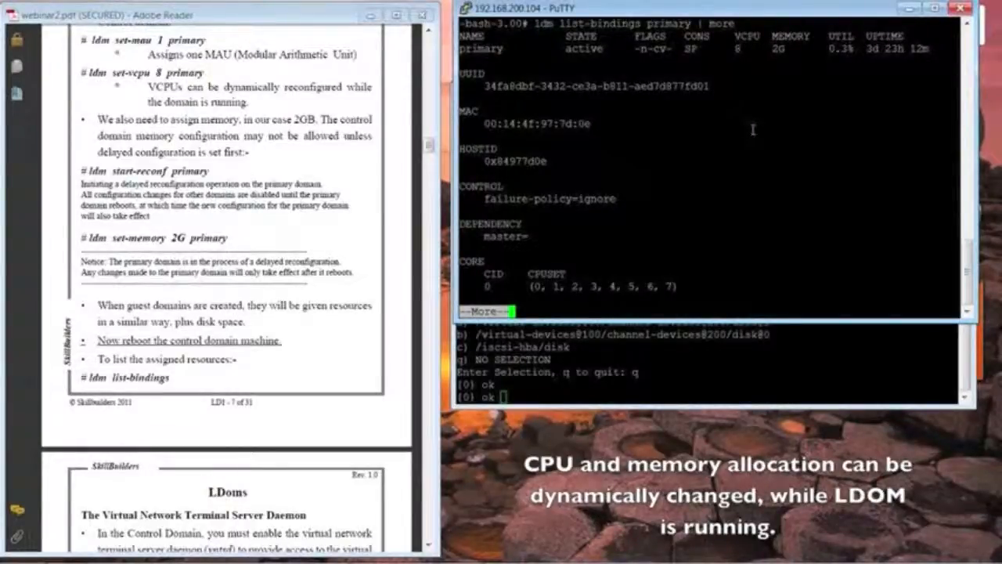
key("space")
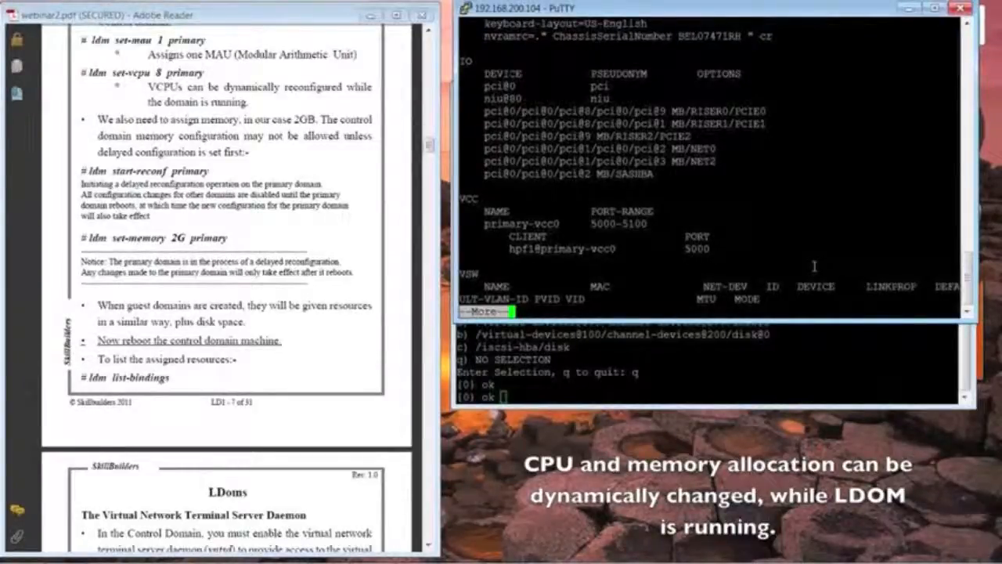
key("space")
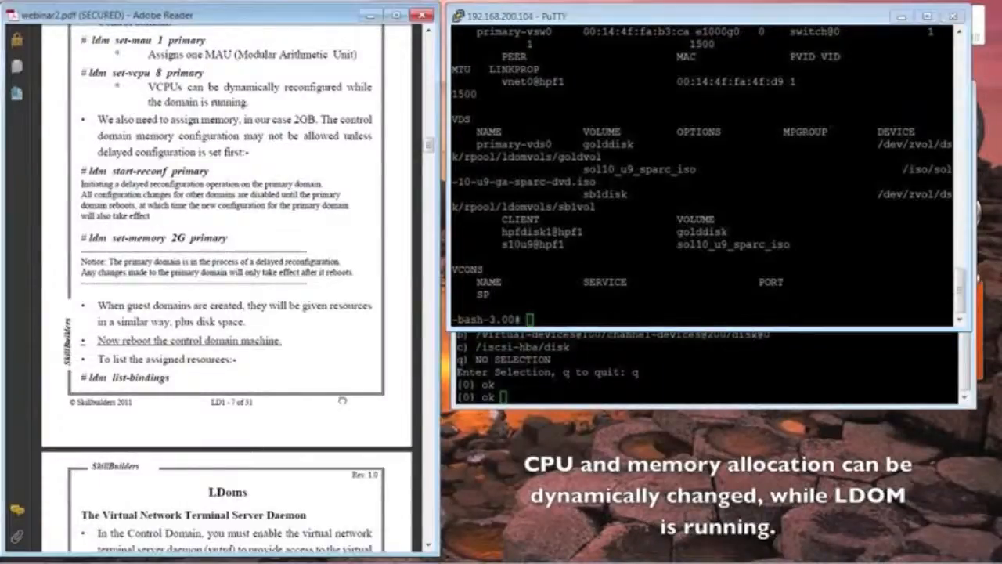
scroll("down", 3)
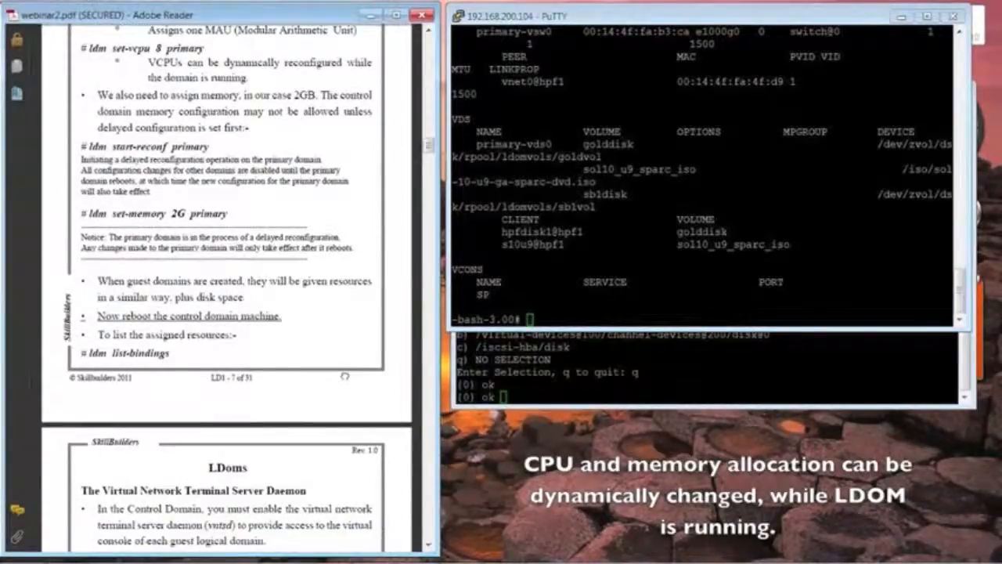
scroll("down", 3)
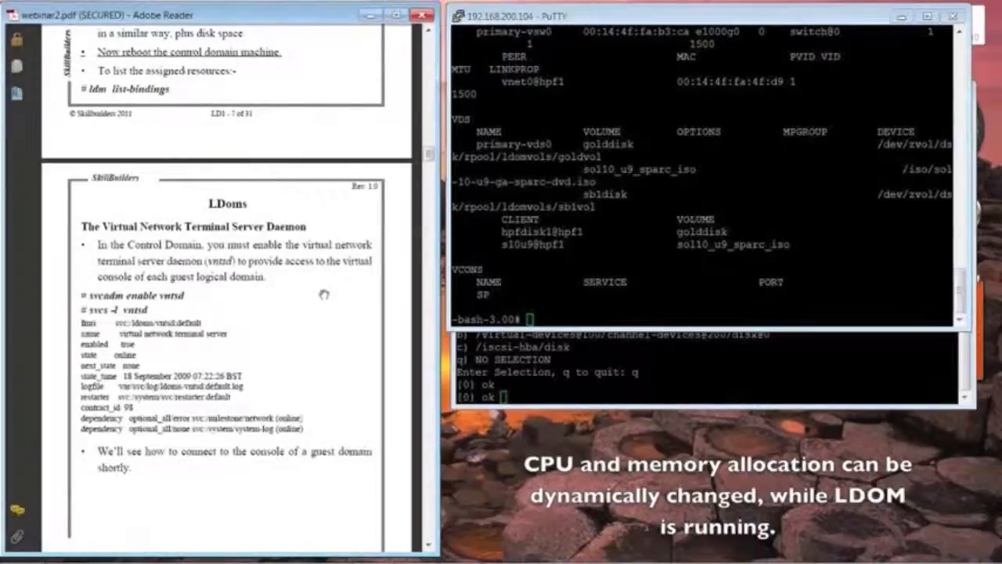
Scroll the PDF to the Virtual Network Terminal Server Daemon page with svcadm enable vntsd.
scroll("down", 3)
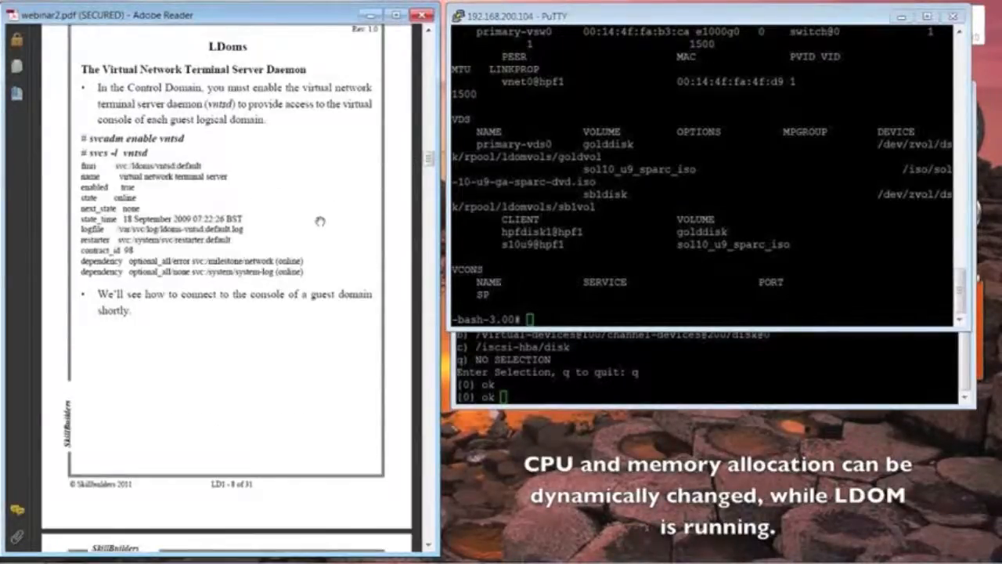
mouse_move(176, 150)
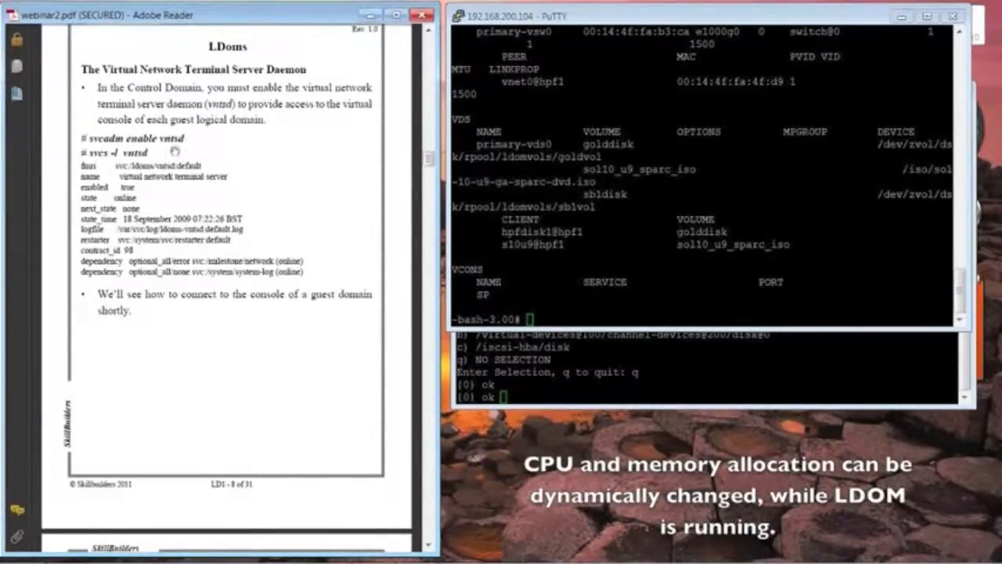
mouse_move(608, 263)
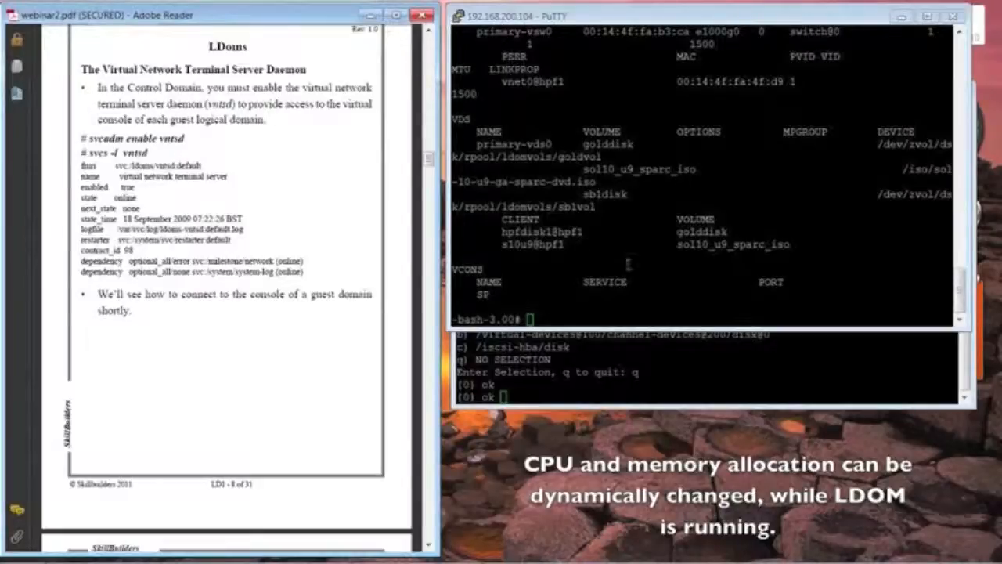
mouse_move(563, 382)
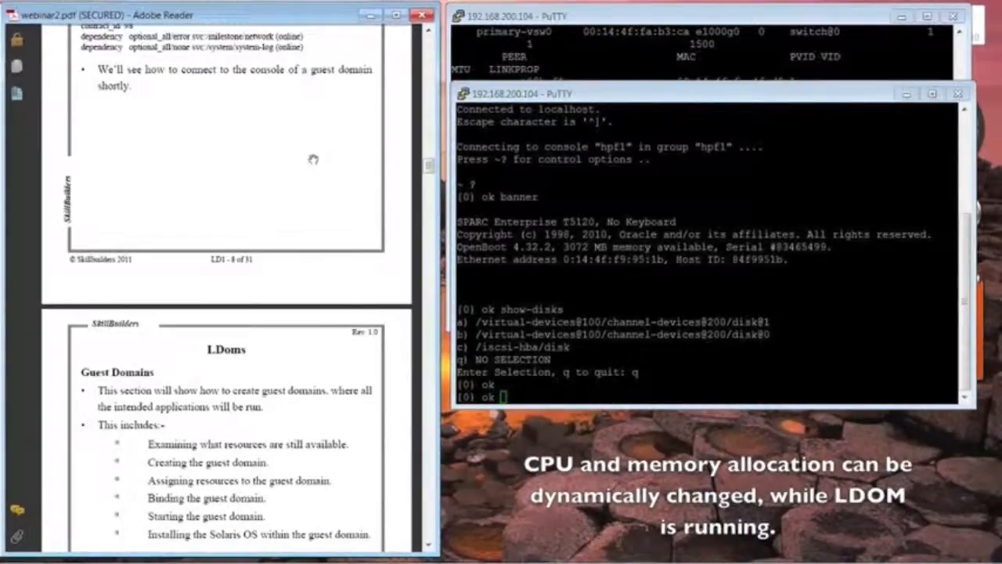
Scroll so page 9, Guest Domains, with its creation steps is fully visible.
scroll("down", 3)
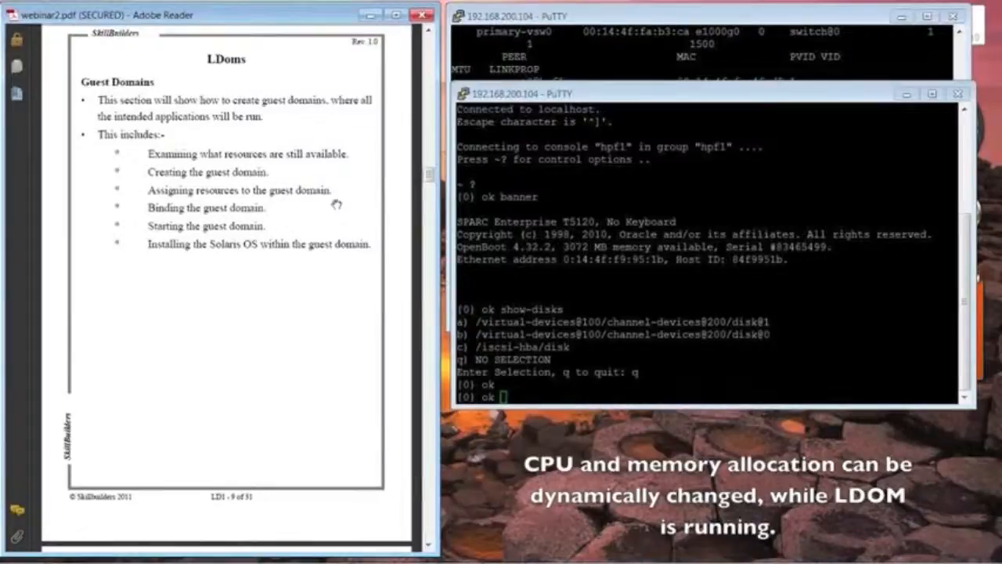
mouse_move(335, 210)
type("ldm list-dev")
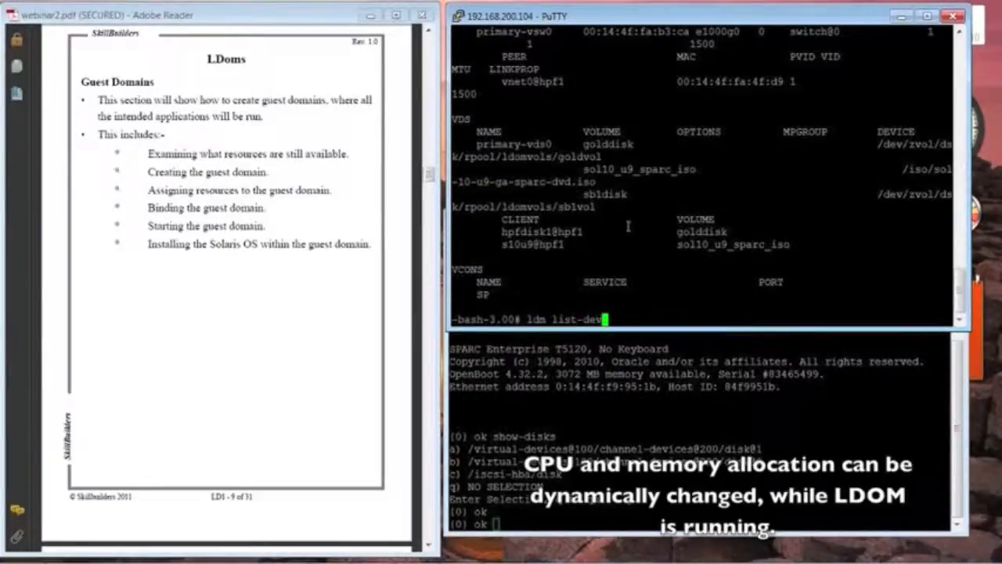
Run ldm list-devices, page through free CPUs, crypto units and memory, then start ldm list.
type("ices")
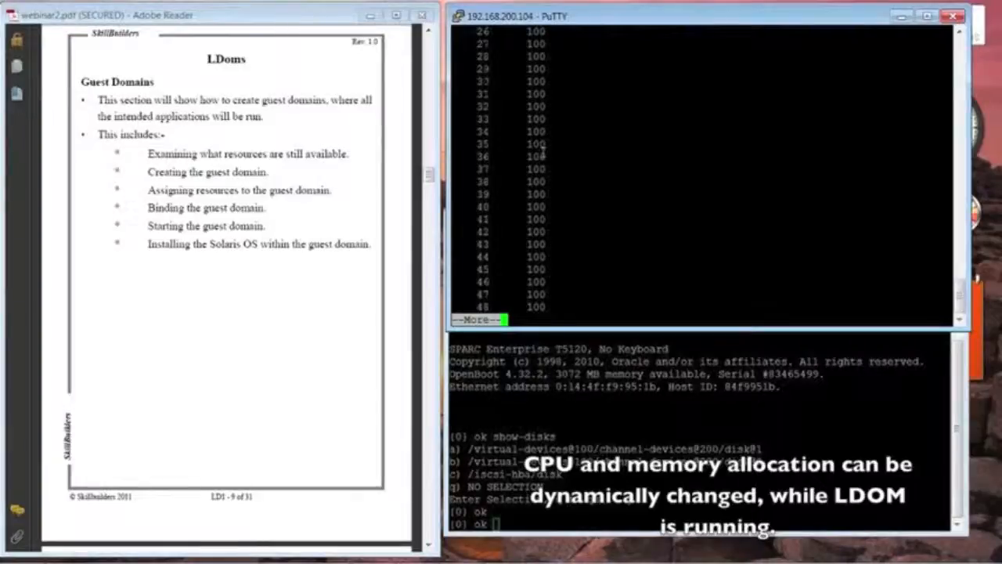
key("Space")
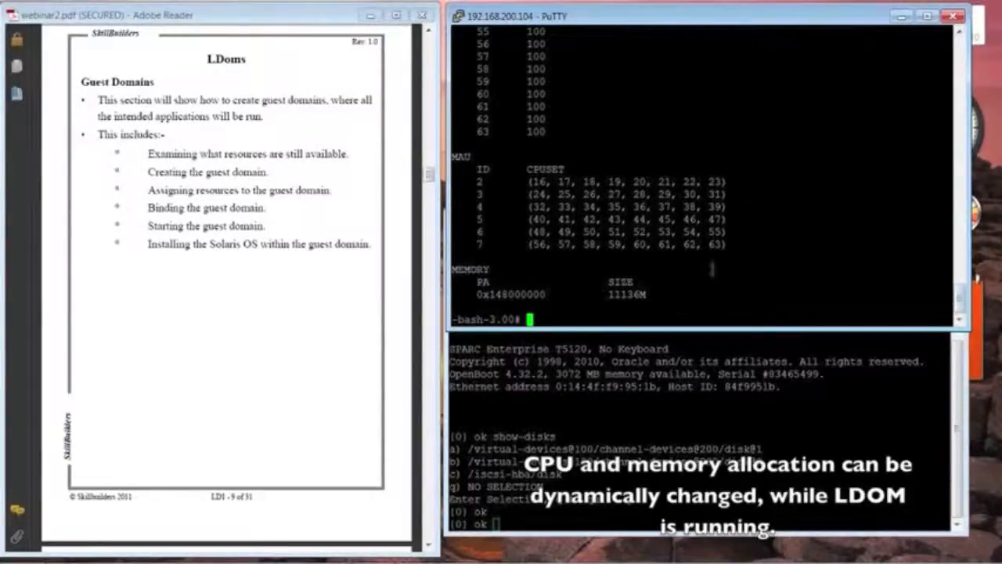
type("ldm list")
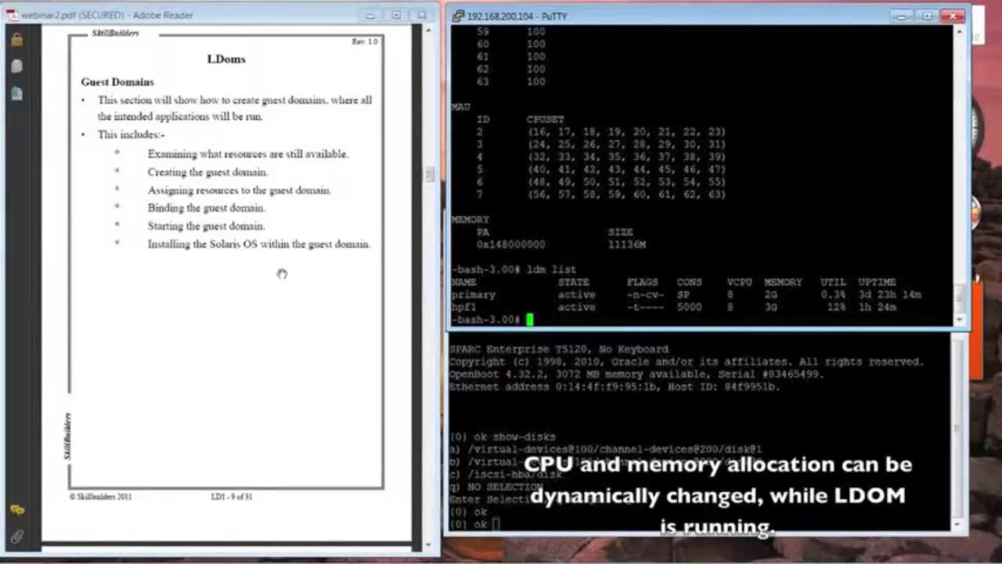
mouse_move(169, 176)
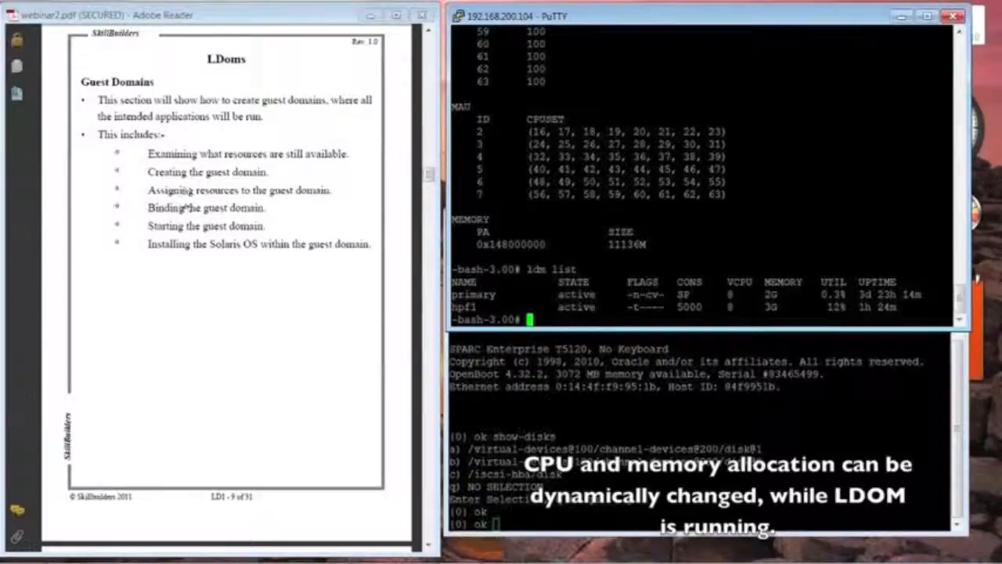
mouse_move(132, 202)
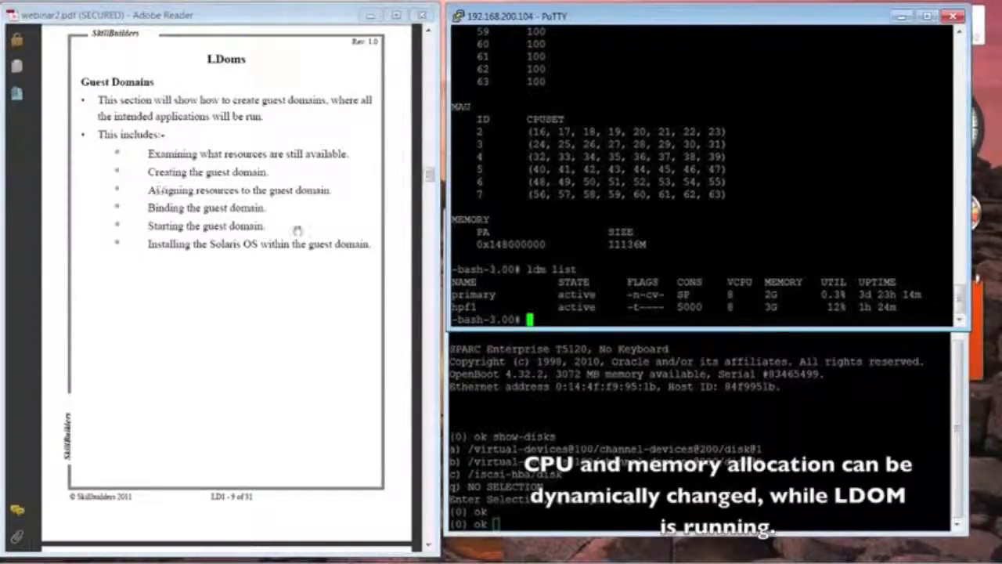
mouse_move(314, 209)
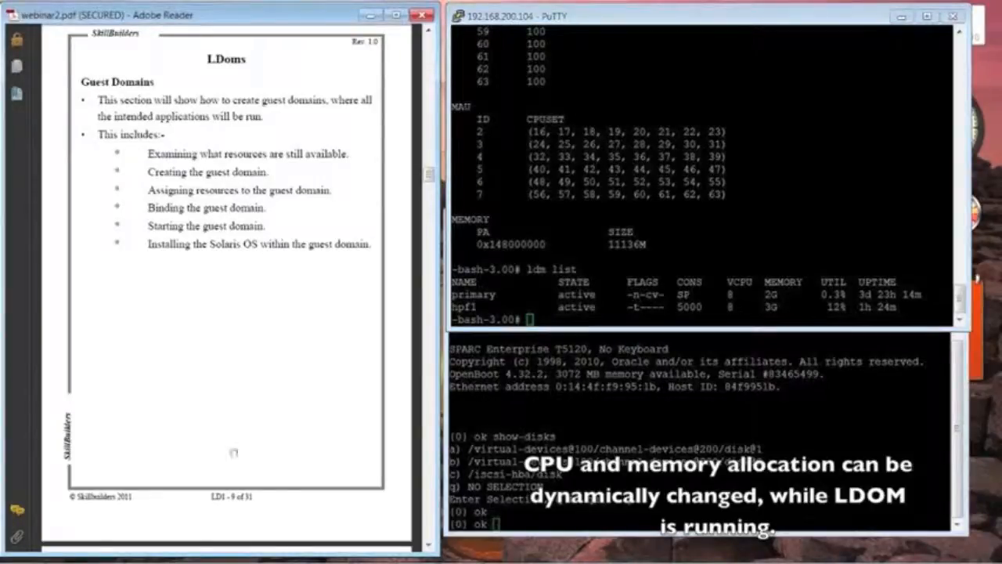
Scroll down to page 10, Real-Life project with a T3 server.
scroll("down", 3)
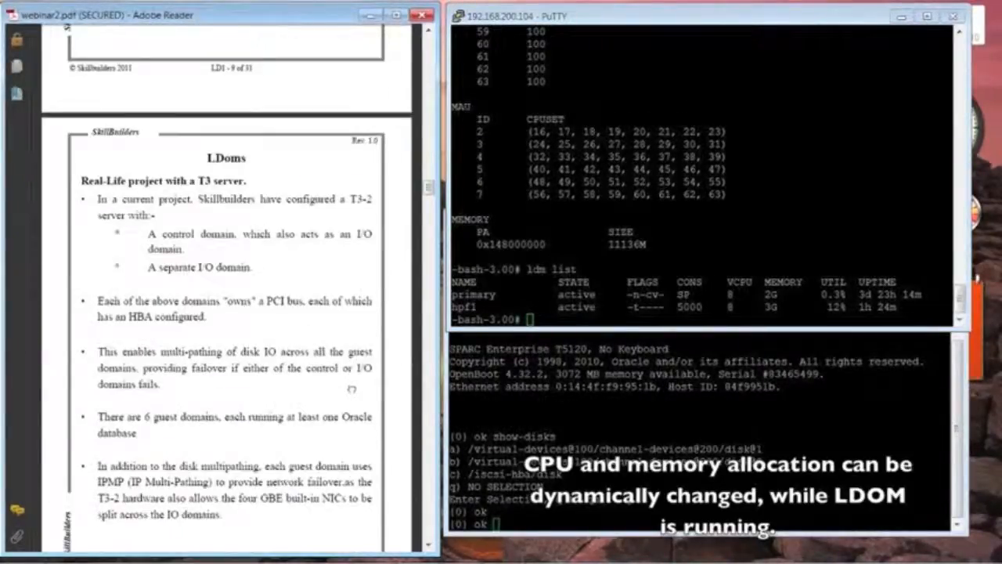
scroll("down", 3)
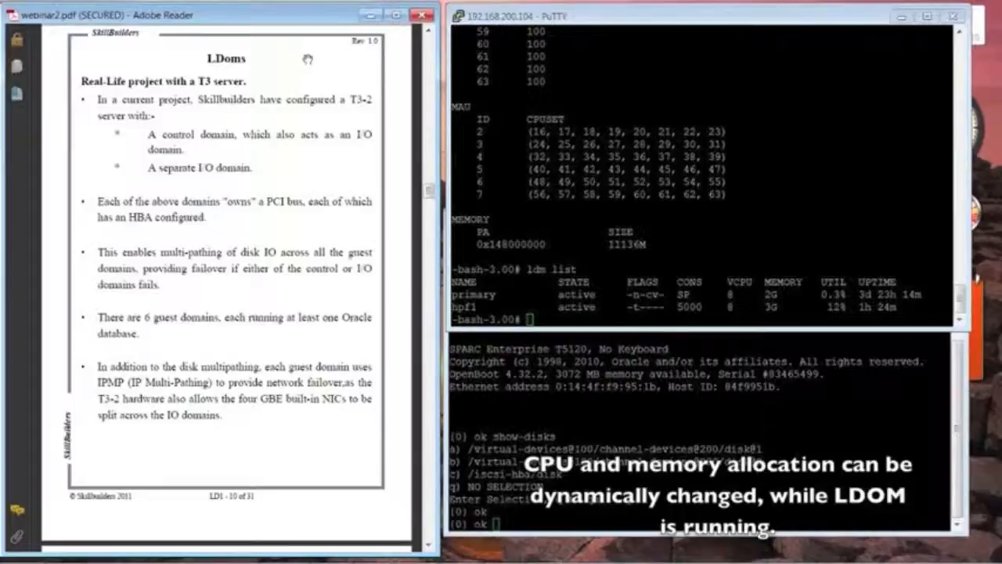
mouse_move(371, 167)
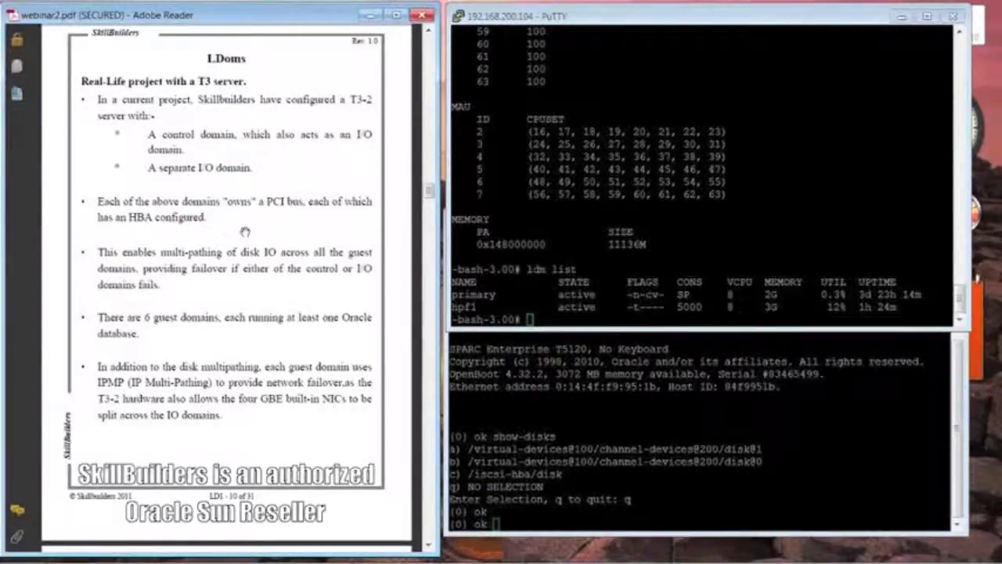
mouse_move(348, 157)
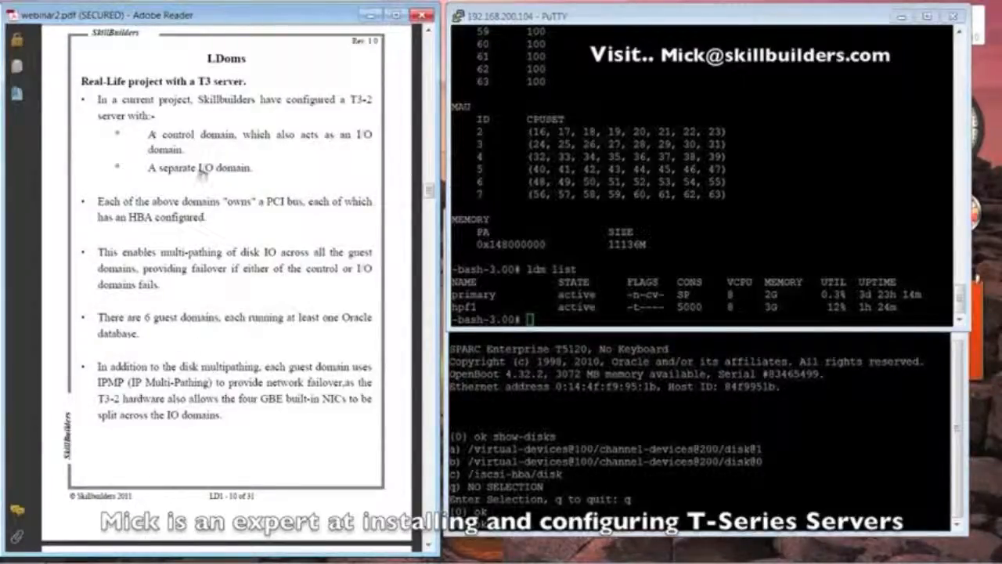
mouse_move(252, 182)
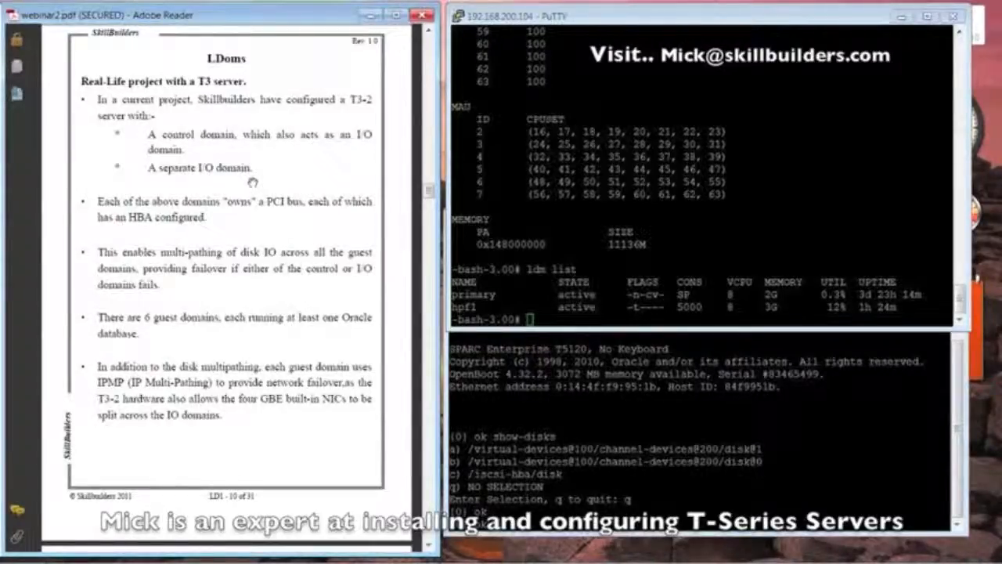
mouse_move(254, 176)
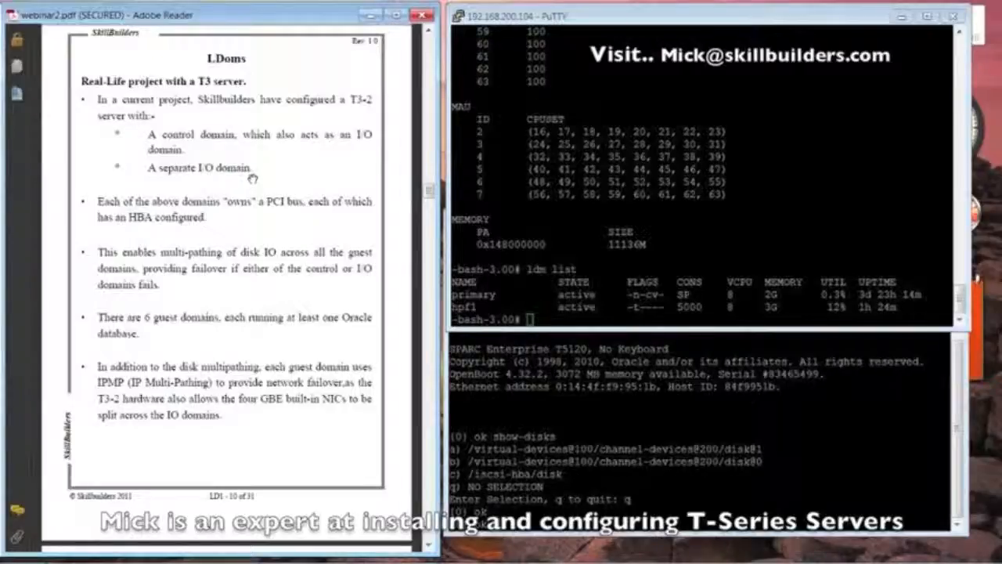
mouse_move(174, 296)
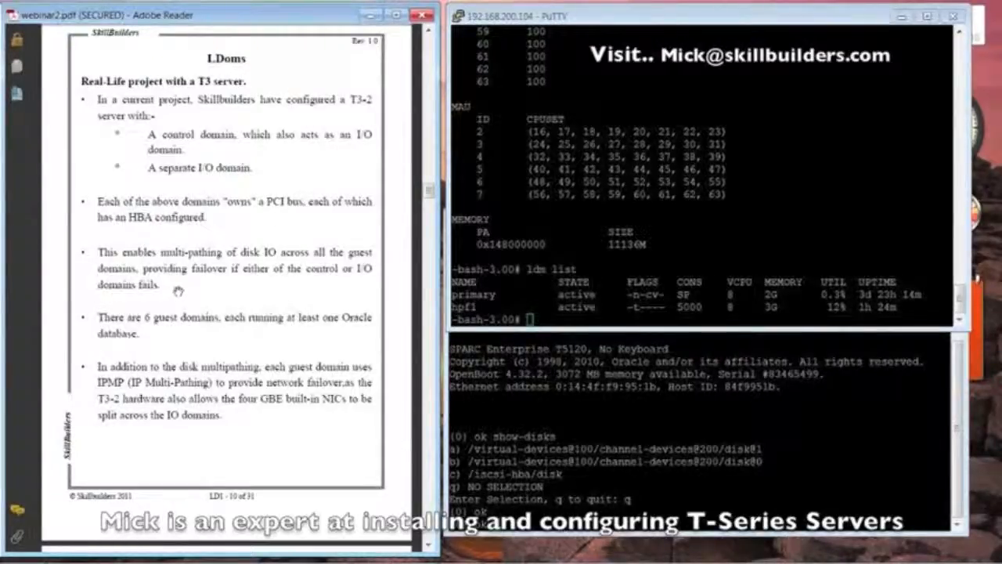
mouse_move(180, 289)
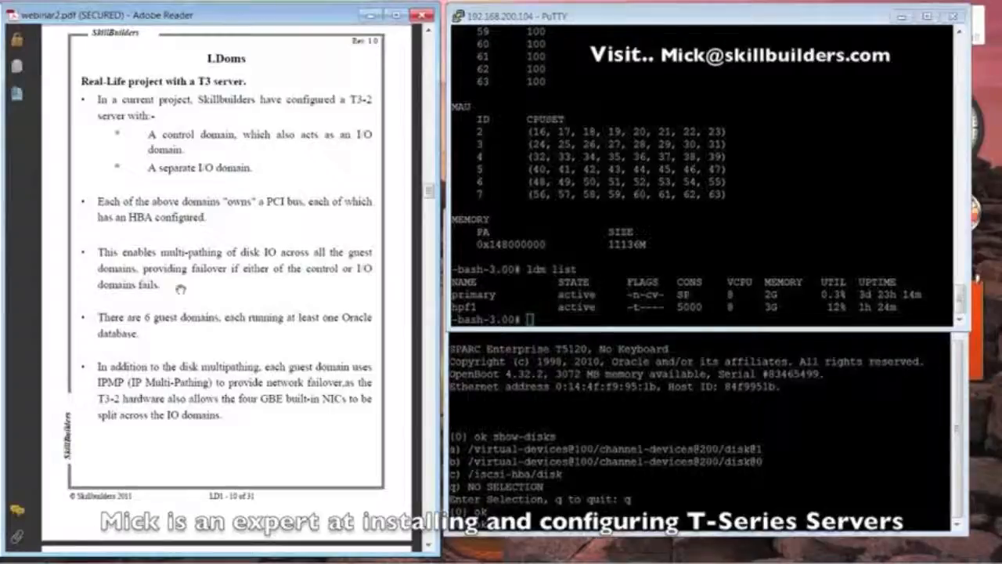
mouse_move(166, 339)
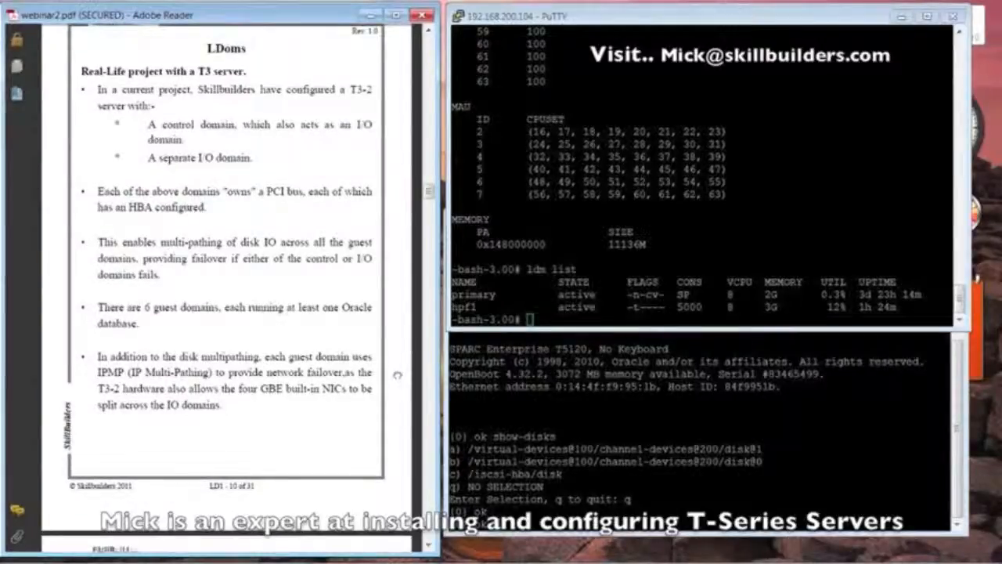
scroll("down", 3)
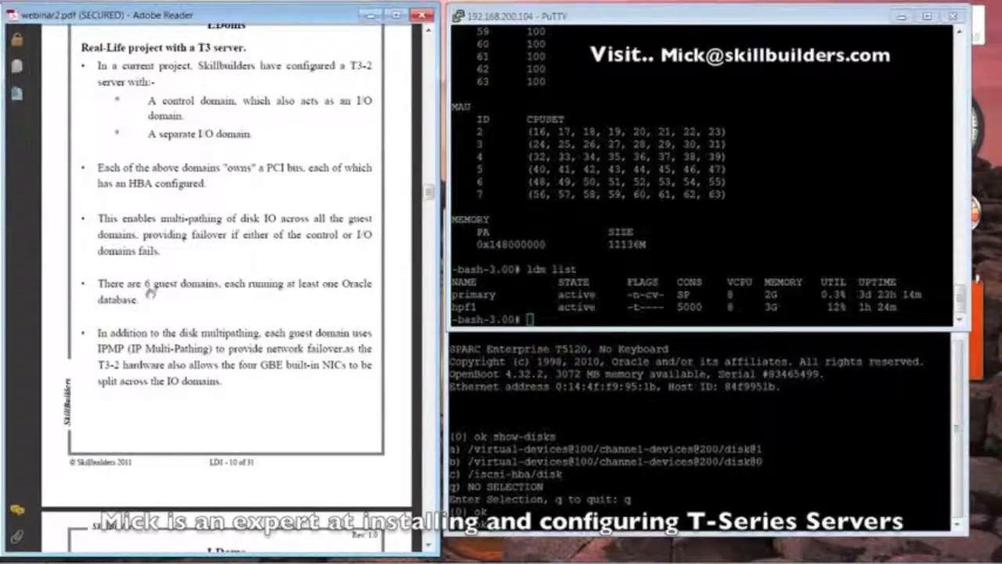
mouse_move(160, 304)
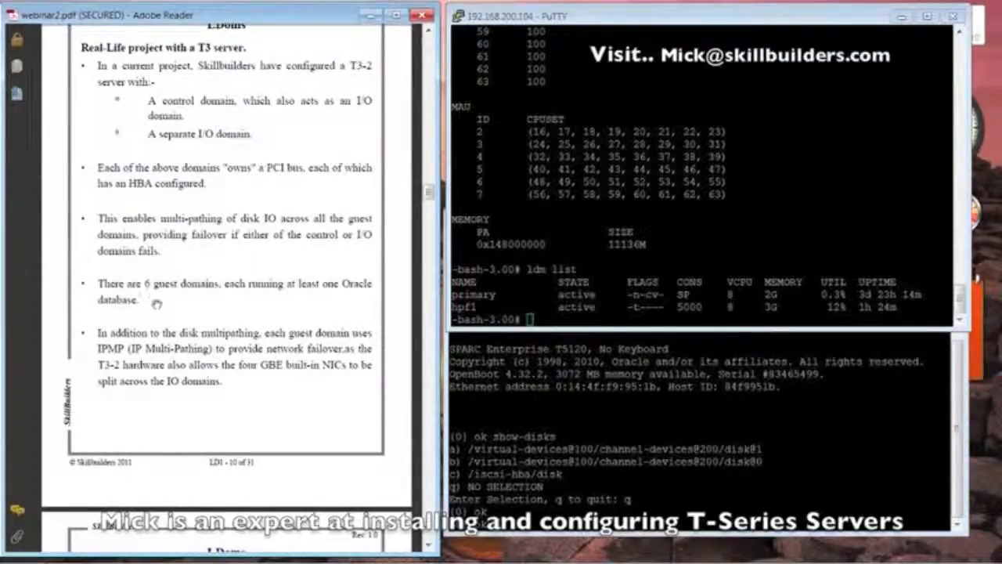
mouse_move(165, 300)
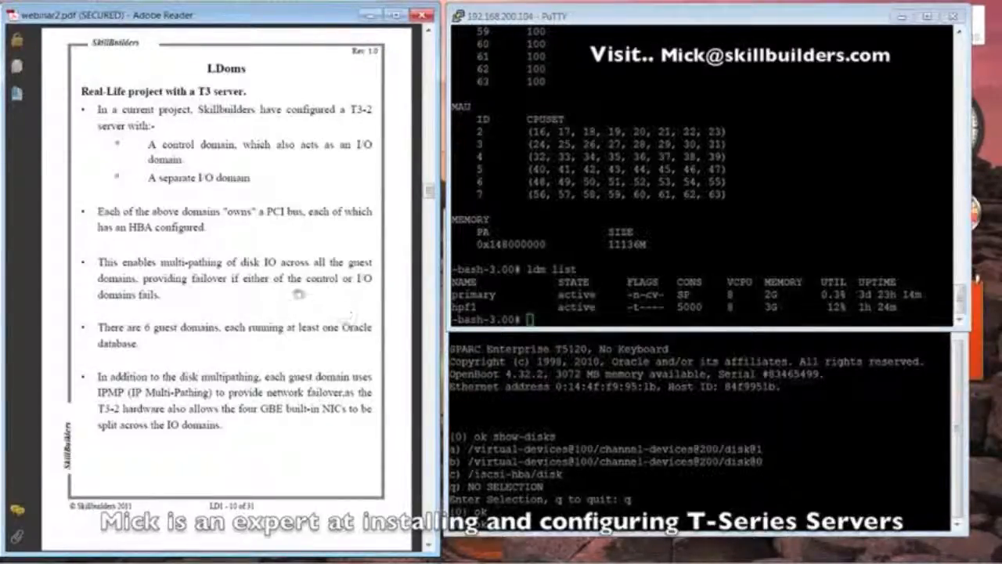
mouse_move(288, 289)
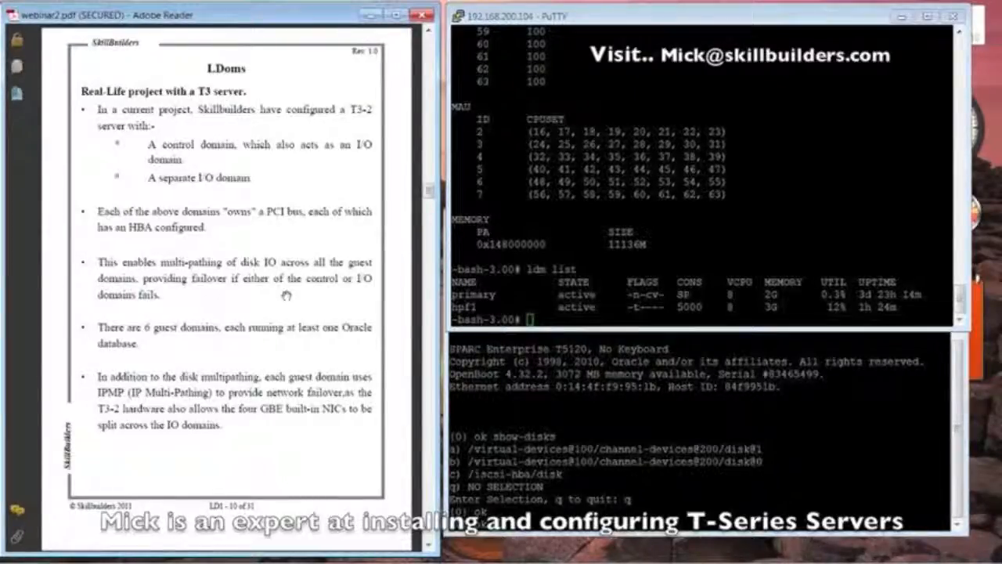
mouse_move(301, 426)
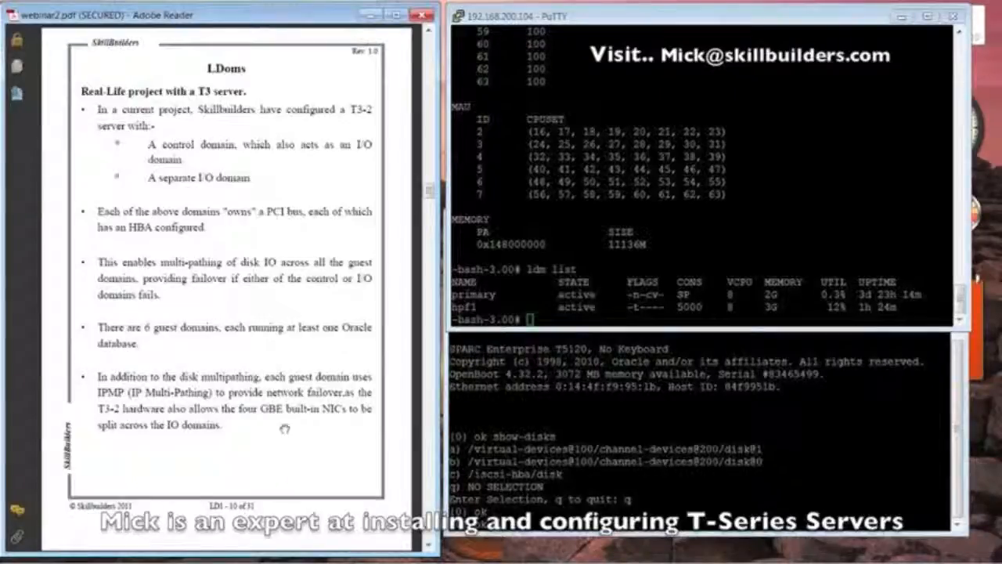
mouse_move(281, 429)
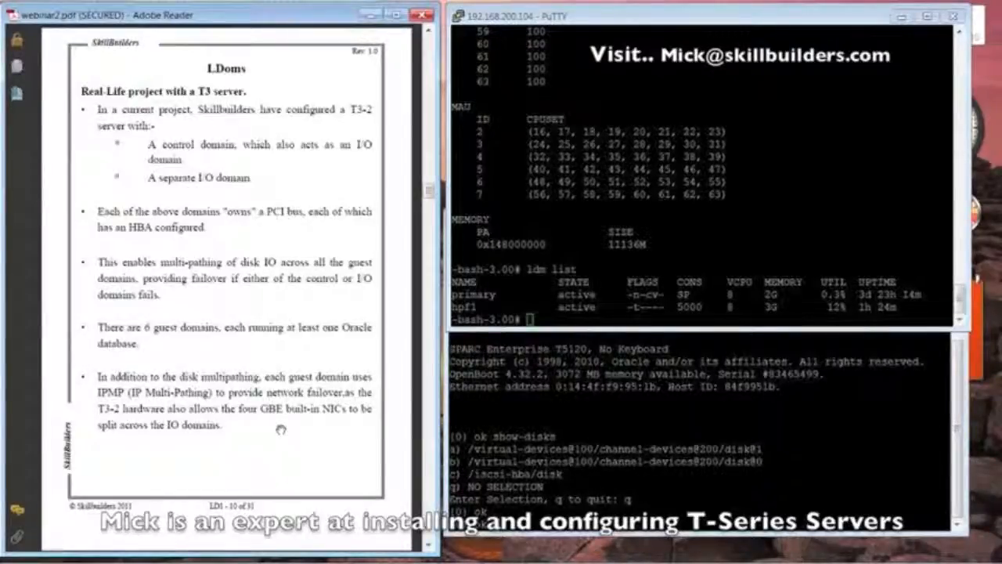